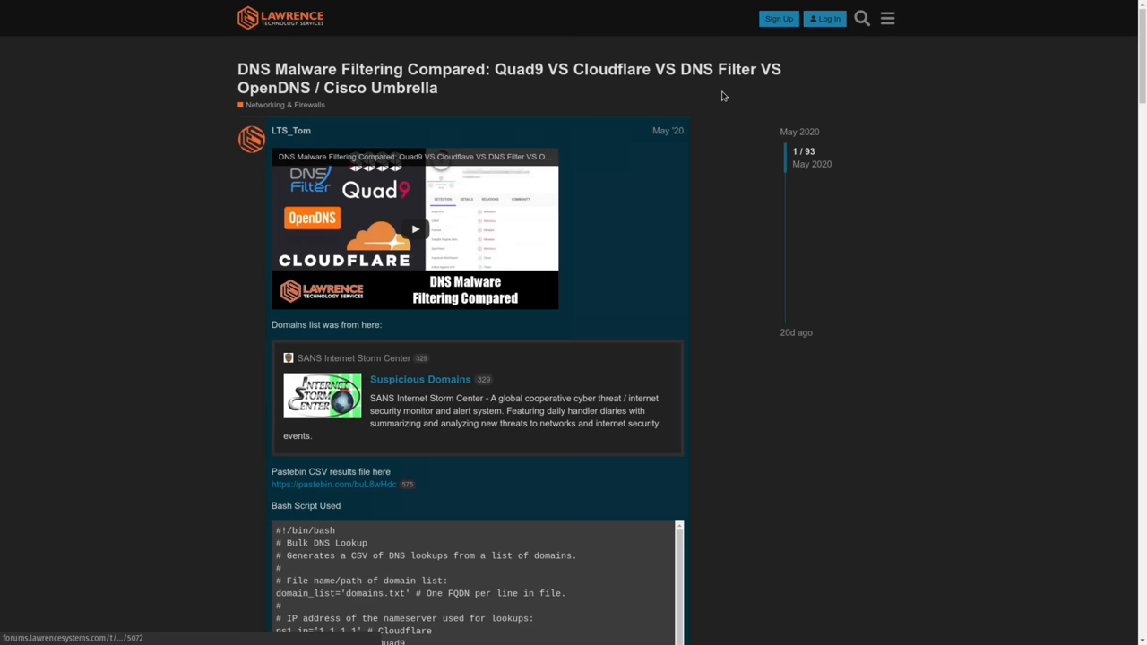
scroll("down", 3)
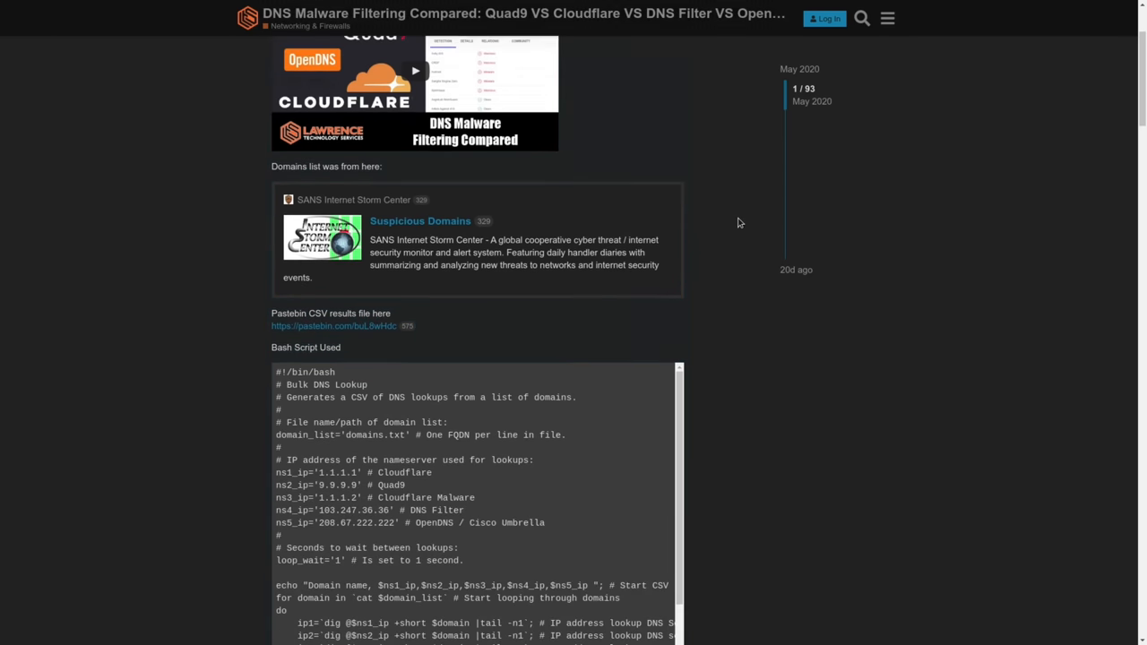